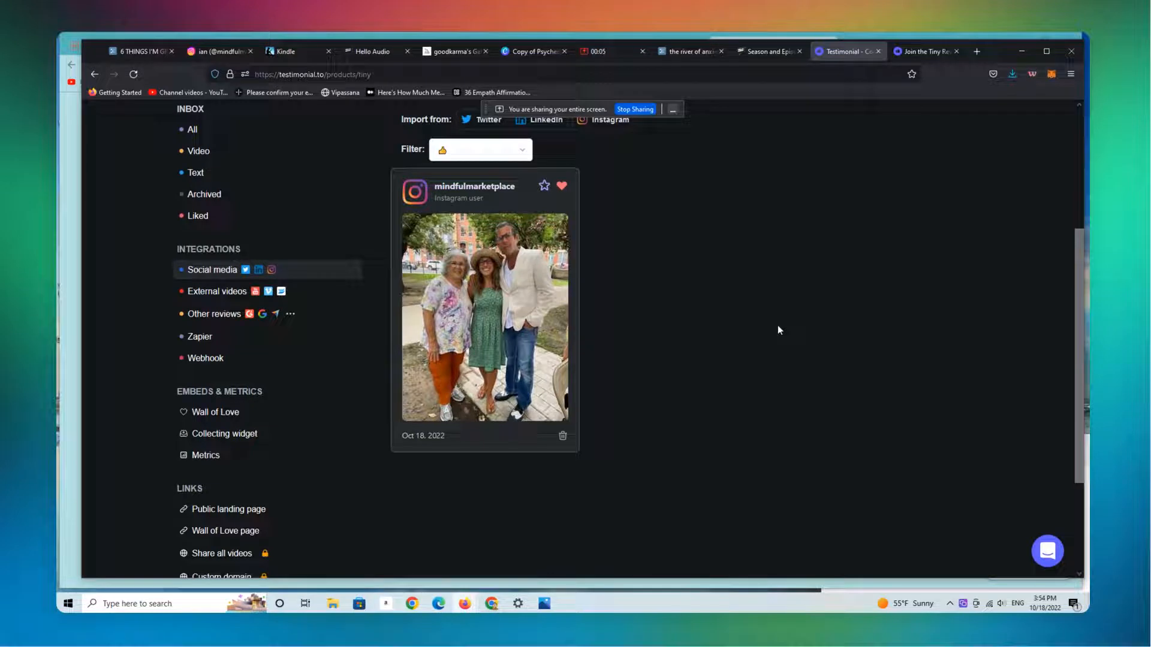
mouse_move(709, 448)
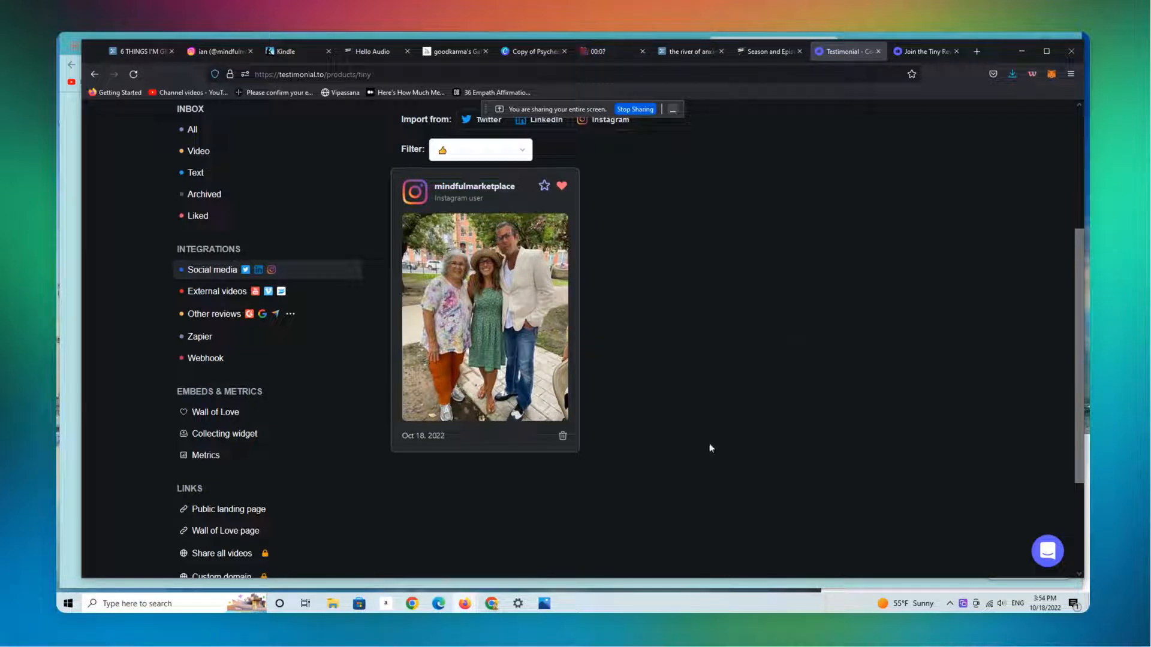
mouse_move(1015, 370)
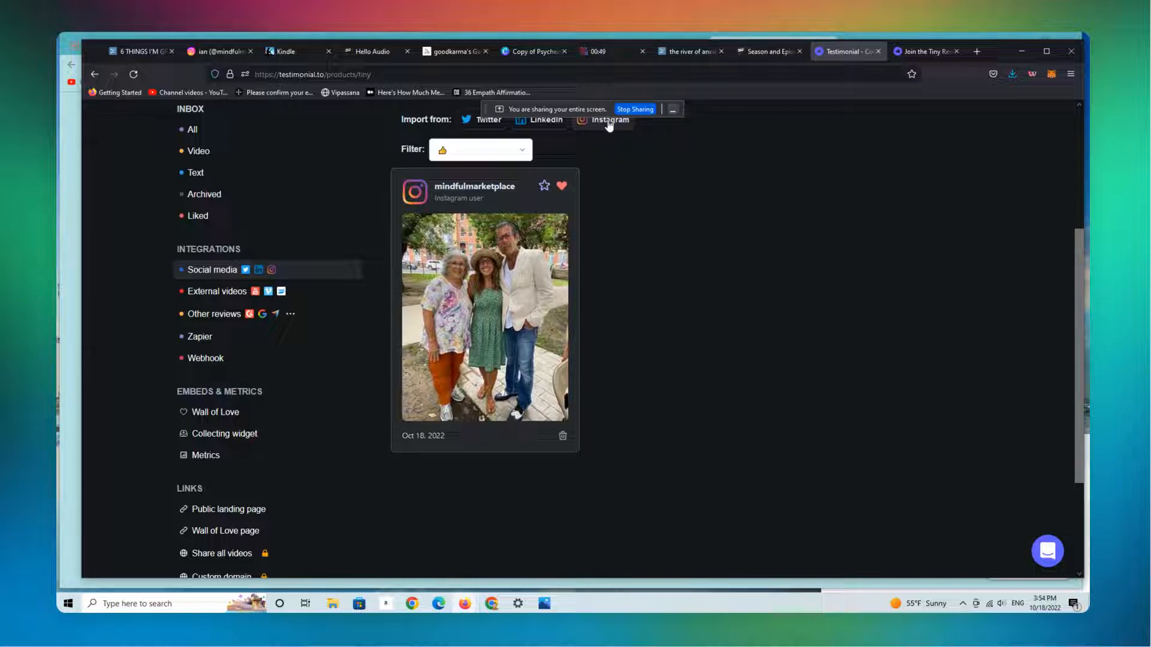
mouse_move(557, 303)
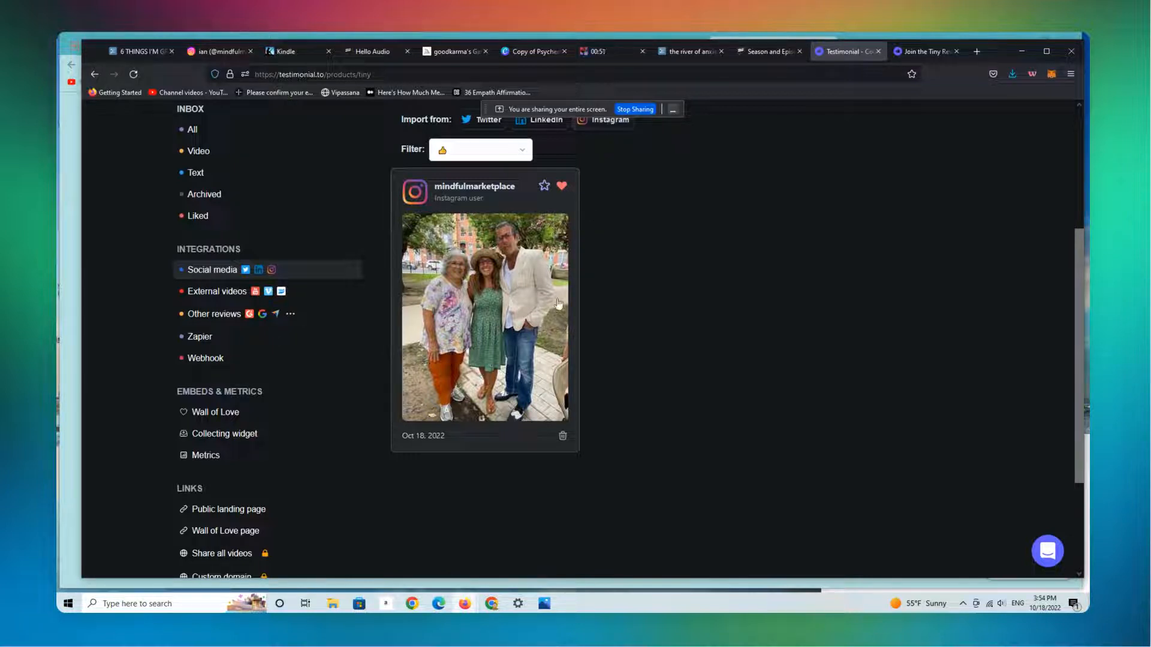
mouse_move(536, 308)
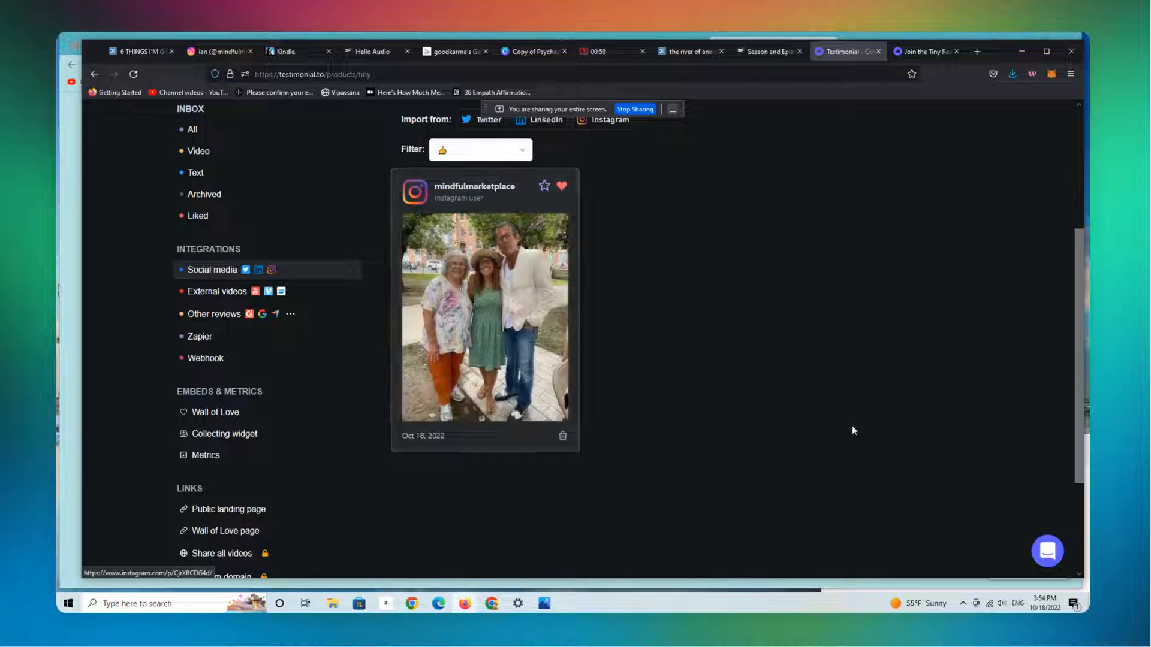
mouse_move(782, 149)
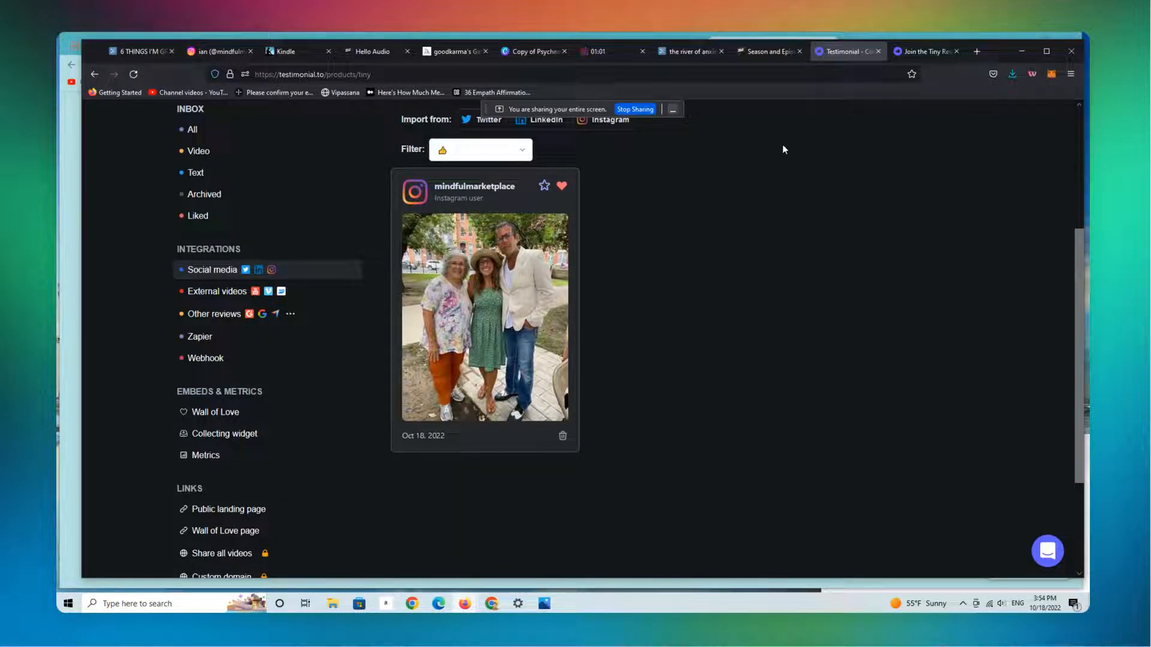
mouse_move(605, 173)
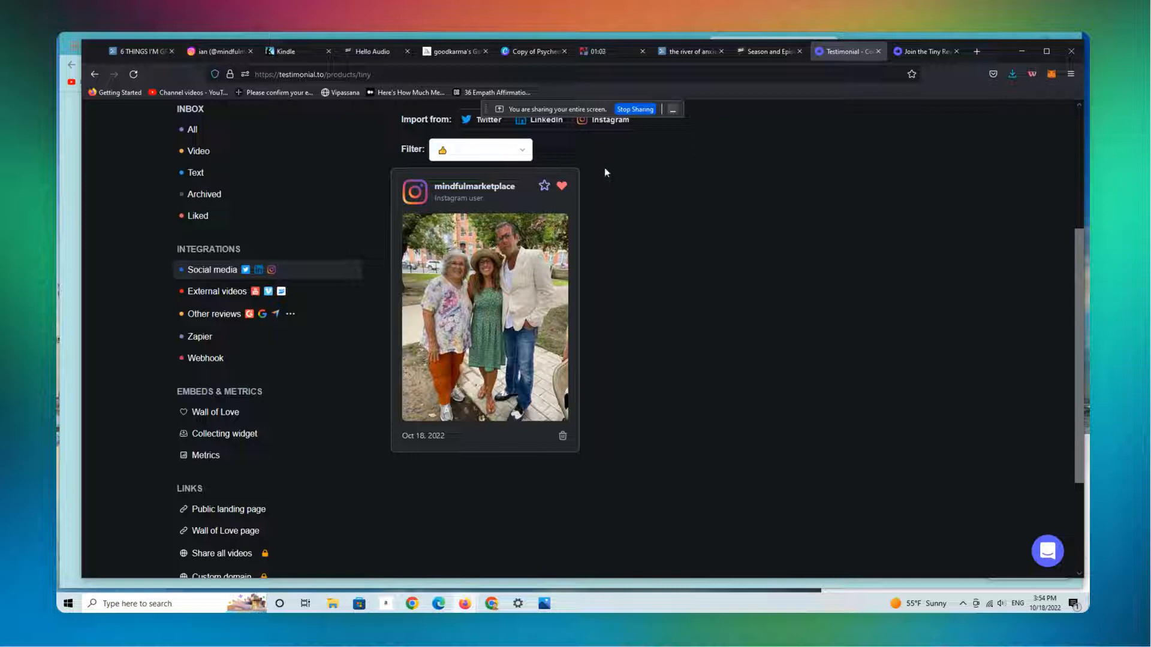
Step: Copy the link of the 'creative life in theory vs reality' Instagram post and return to Testimonial.to
left_click(609, 120)
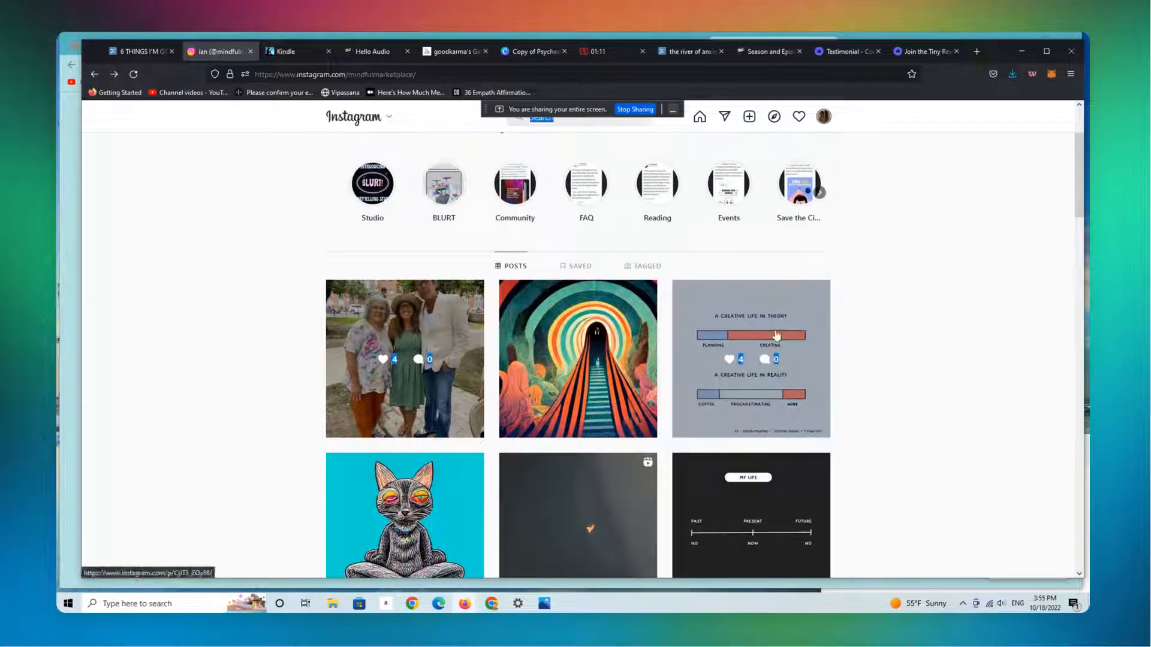
left_click(750, 358)
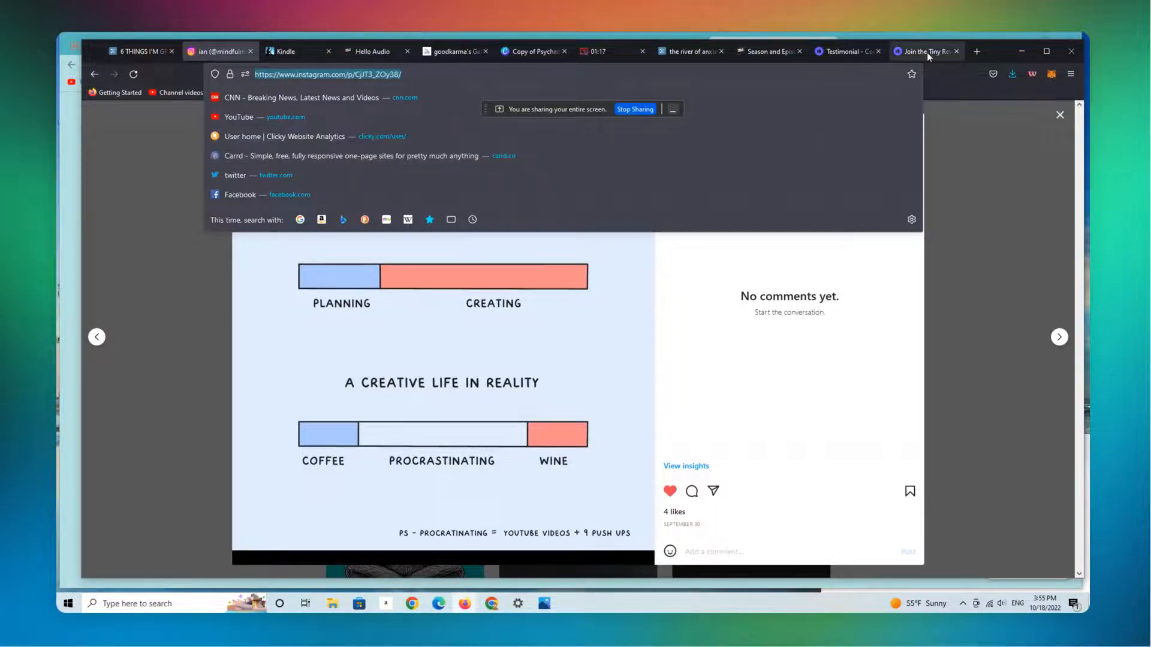
left_click(845, 51)
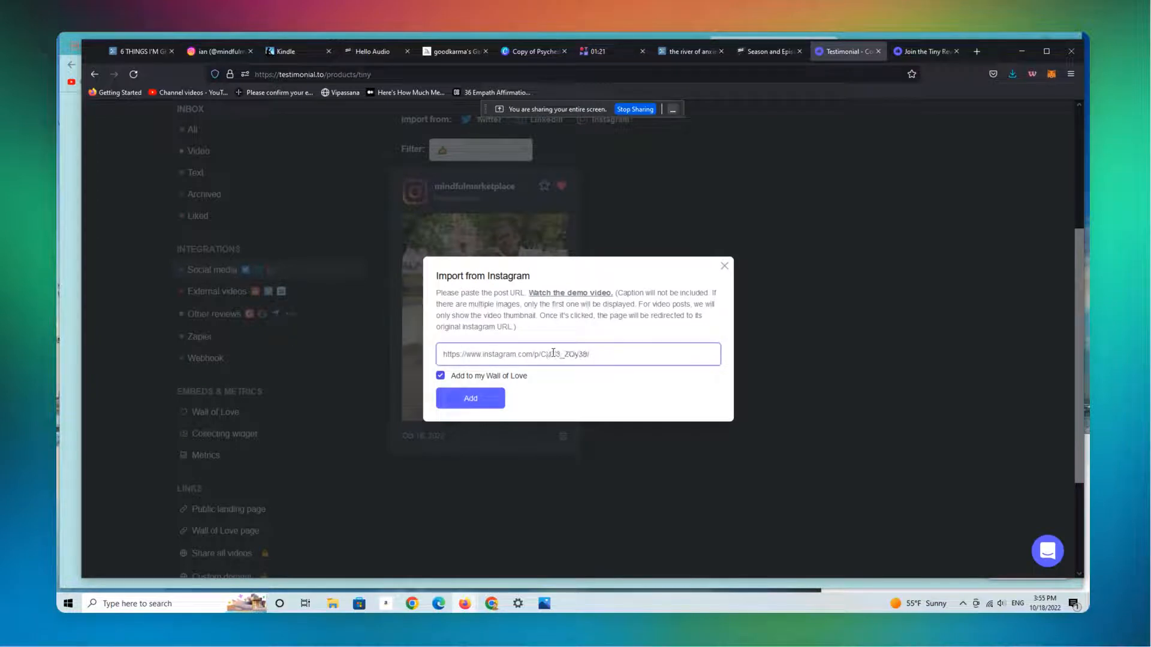
Step: Add the pasted post with 'Add to my Wall of Love' checked so it appears as a second testimonial
left_click(470, 398)
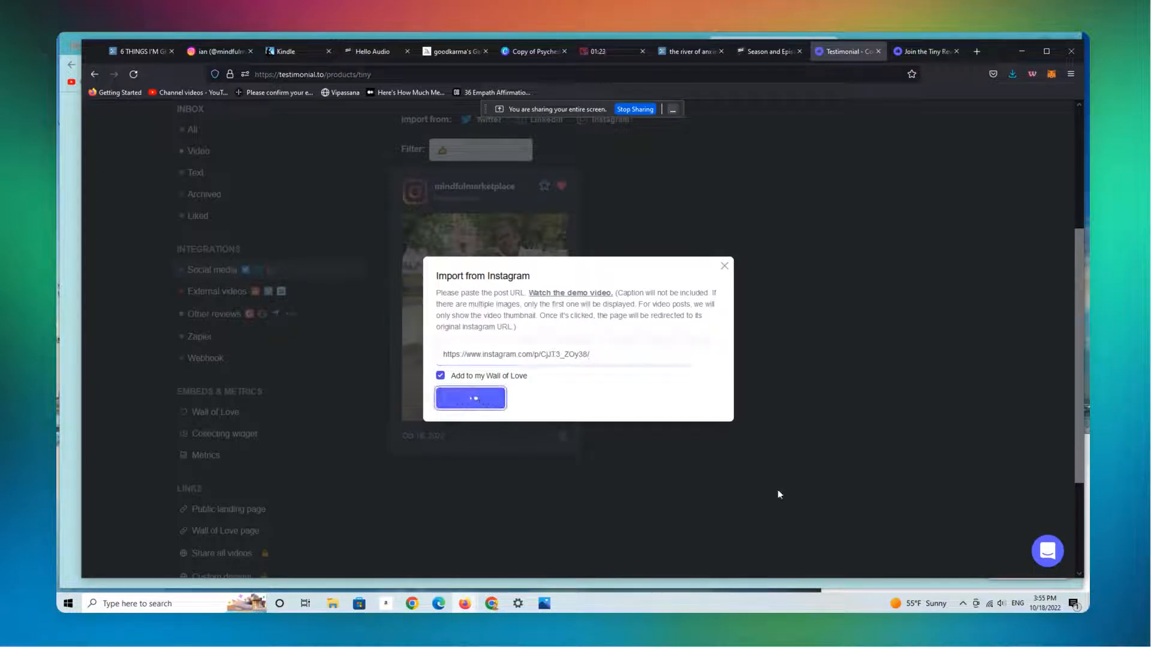
left_click(470, 398)
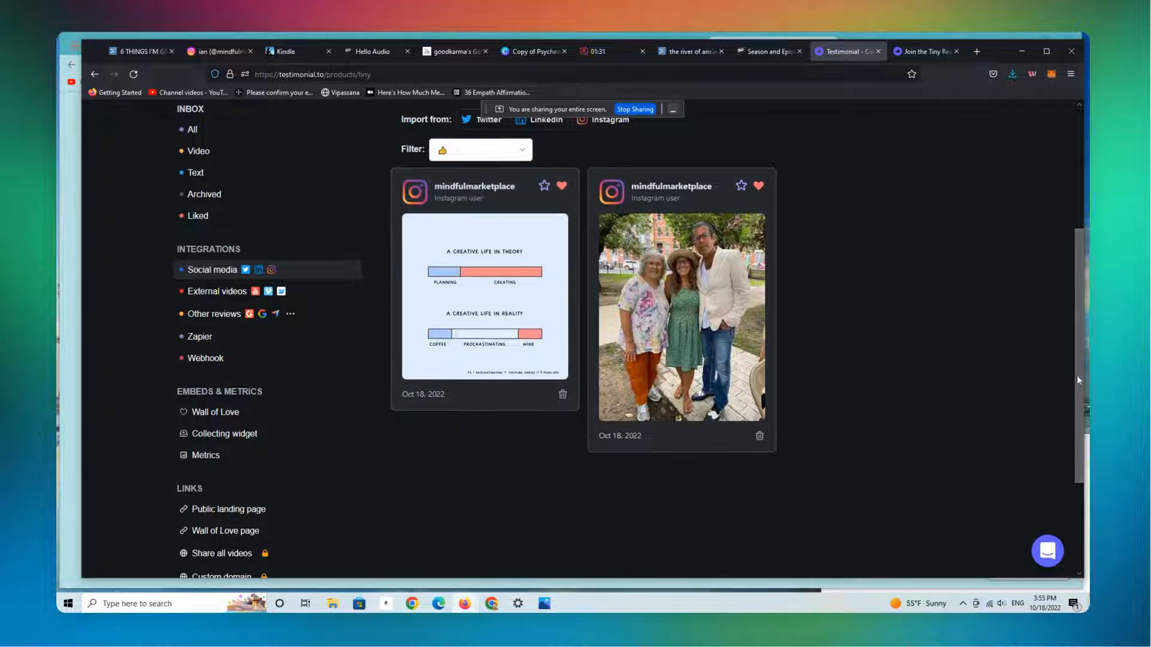
Step: View the public Wall of Love page showing both Instagram posts among the other testimonials
scroll("down", 3)
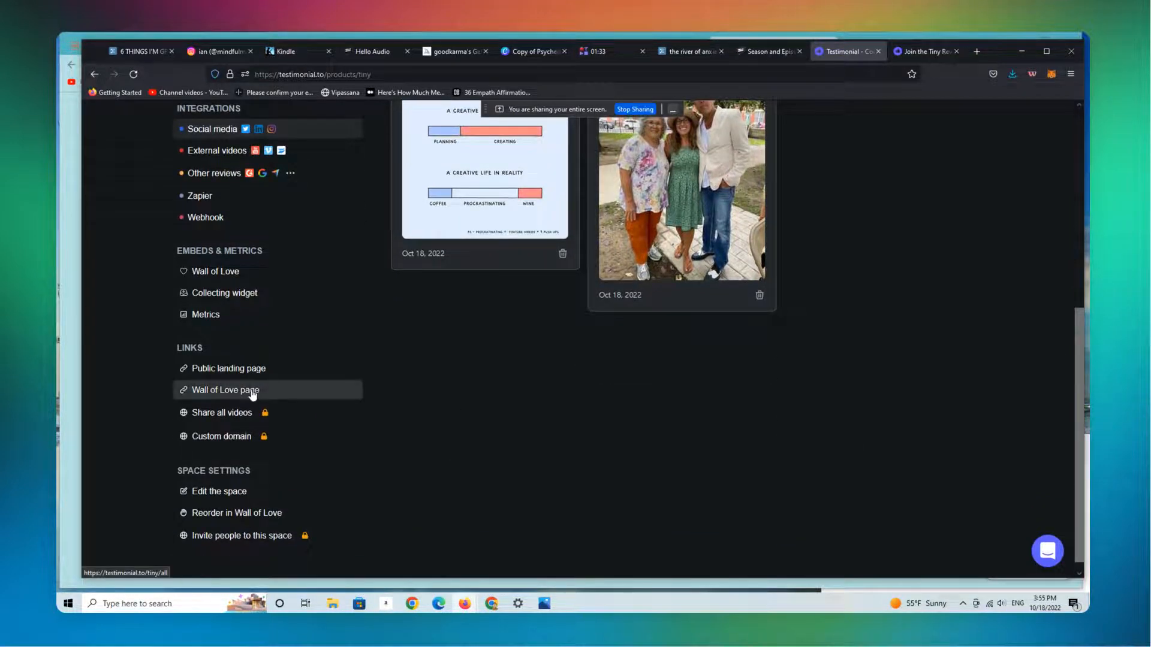
left_click(225, 390)
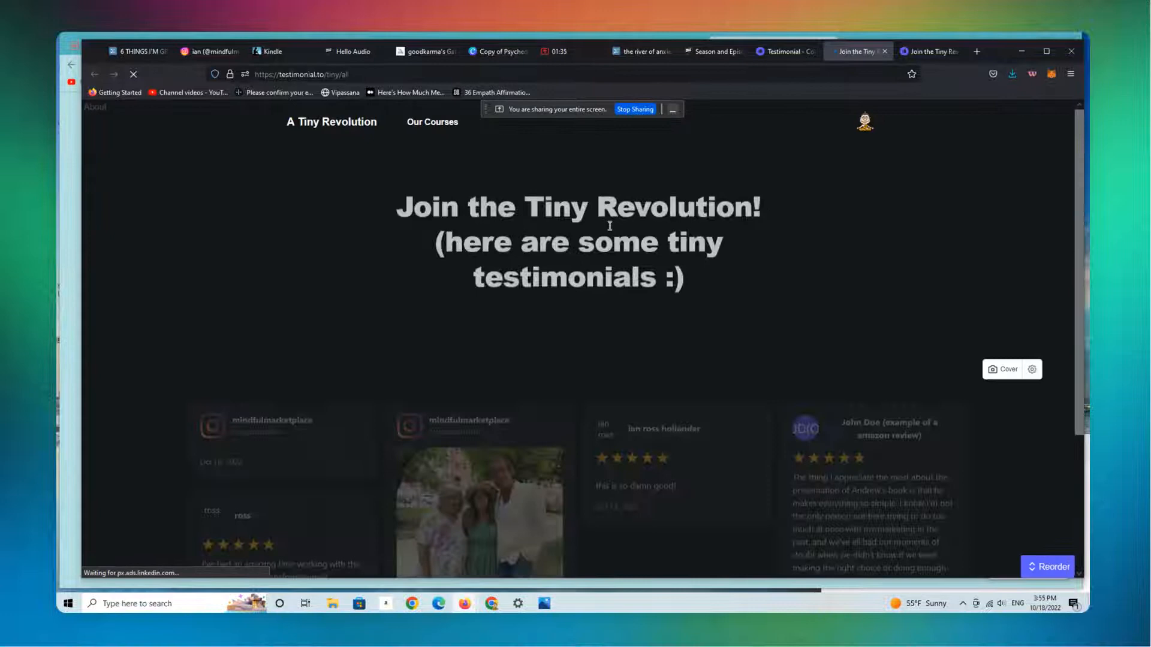
scroll("down", 3)
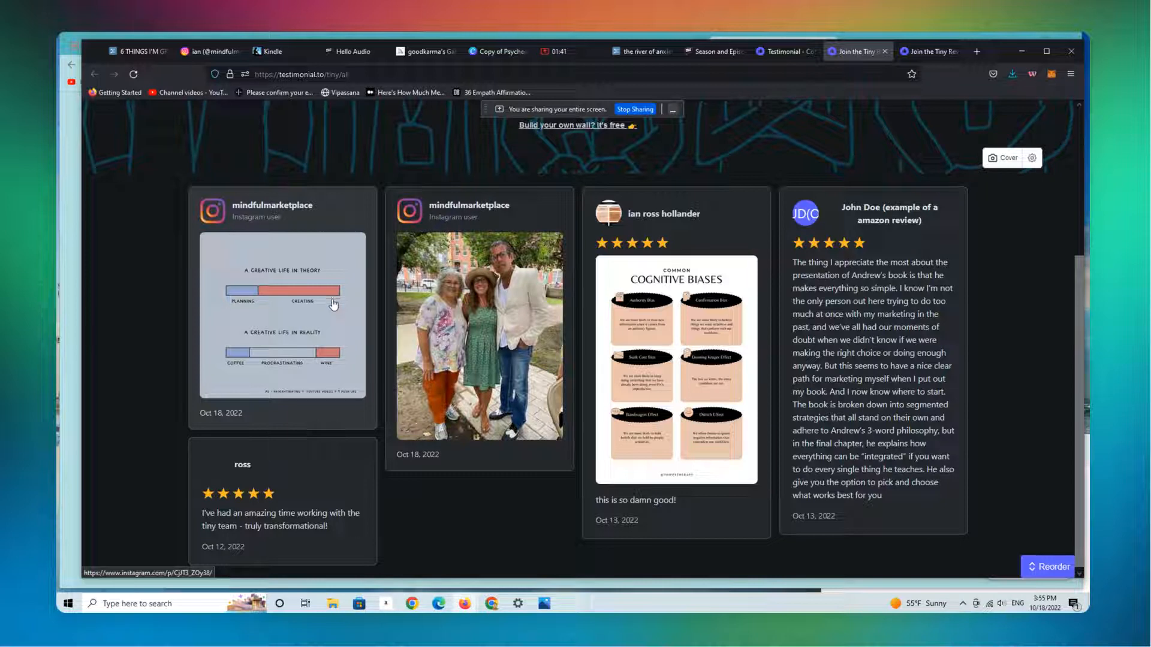
mouse_move(421, 358)
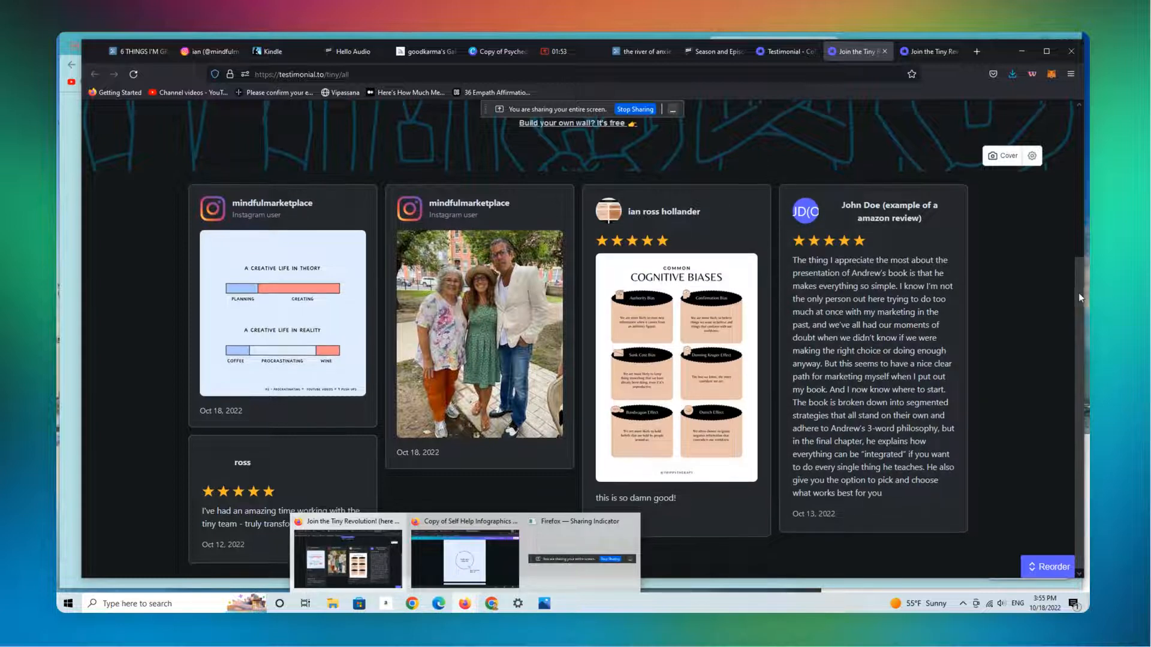
scroll("up", 3)
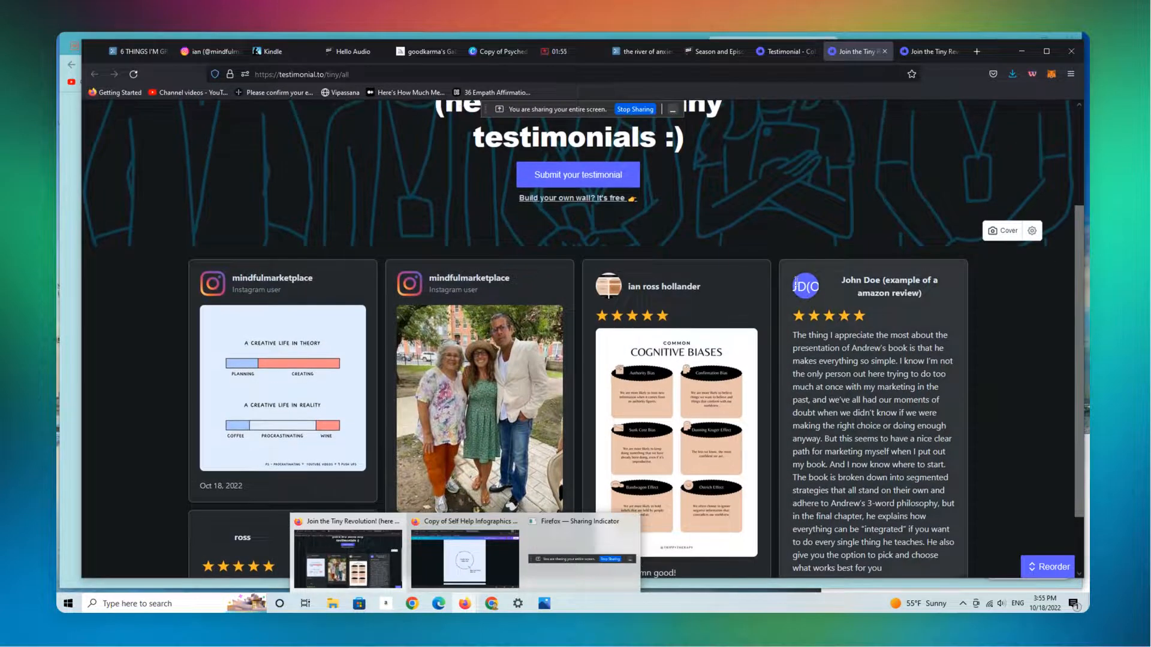
mouse_move(185, 286)
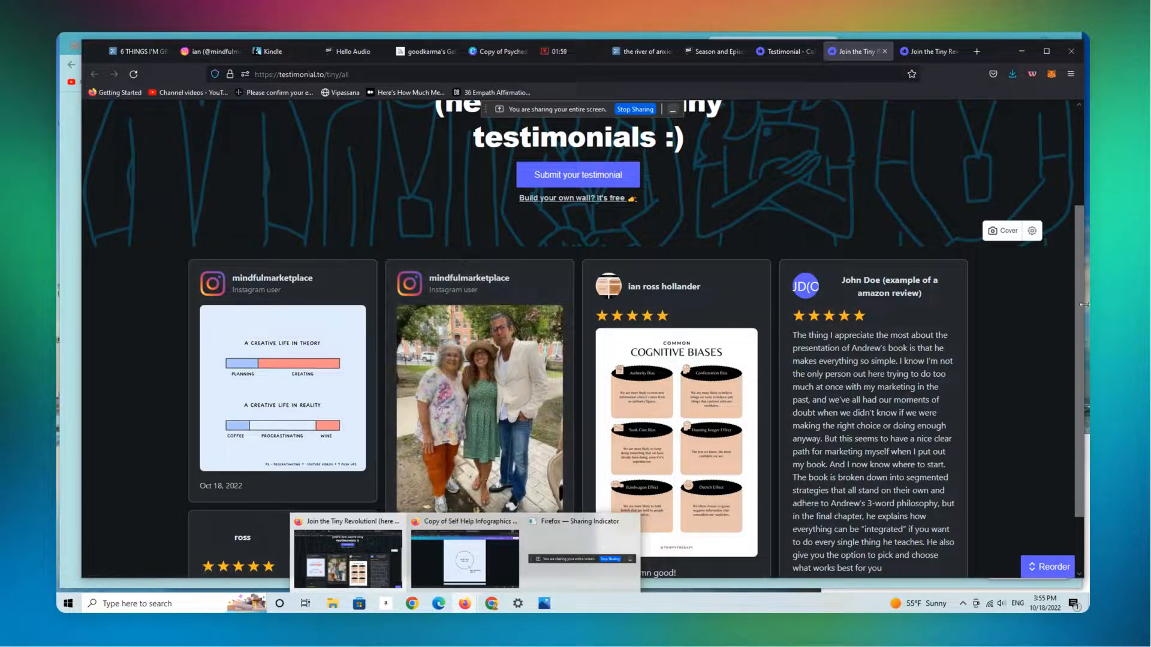
scroll("down", 3)
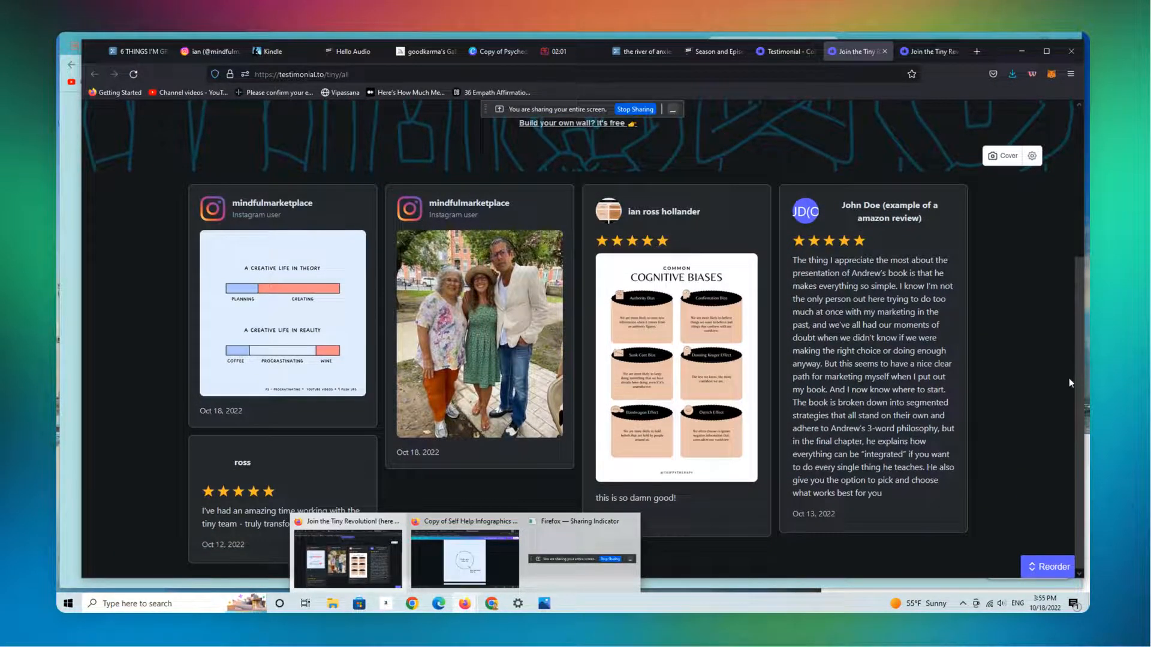
scroll("up", 3)
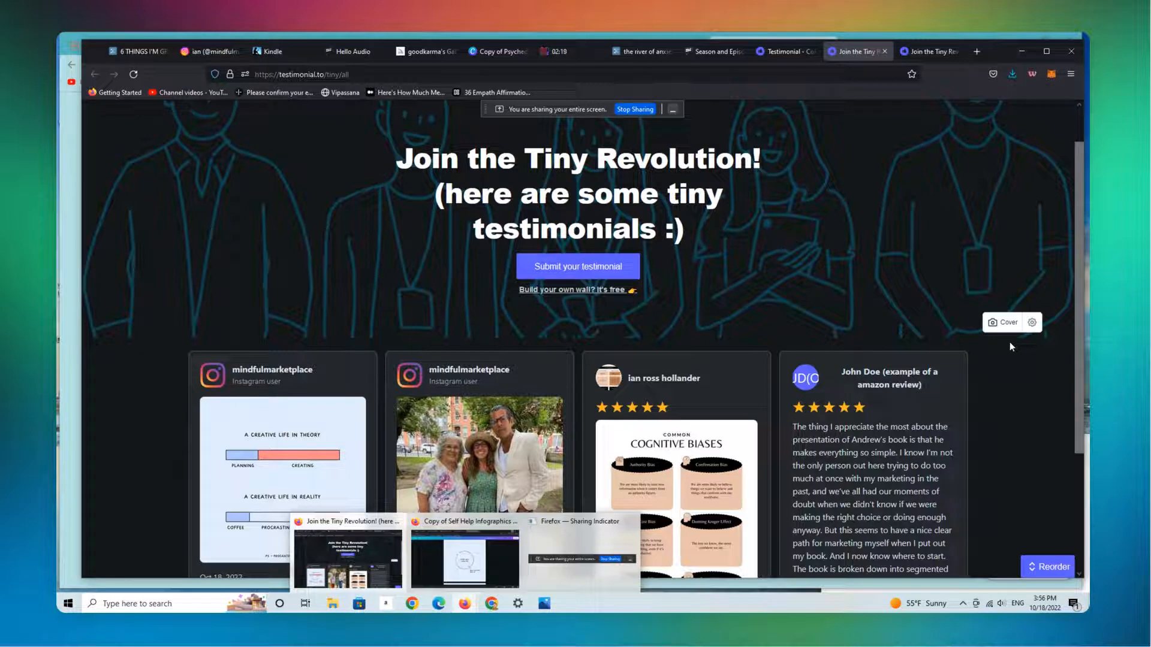
mouse_move(953, 357)
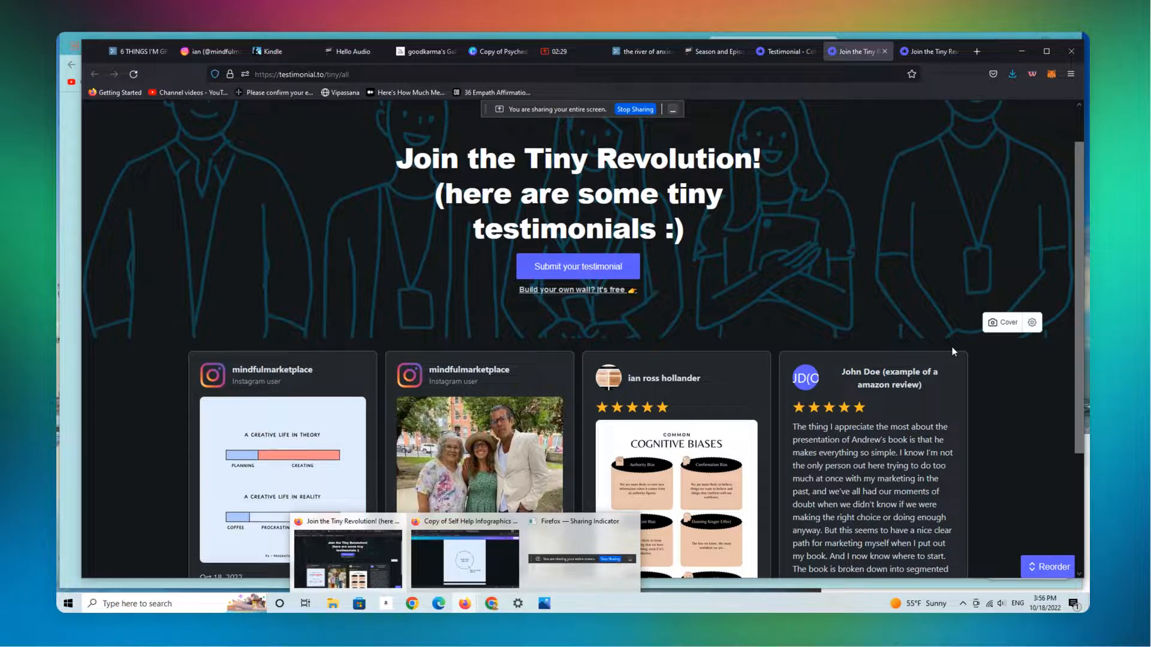
mouse_move(681, 141)
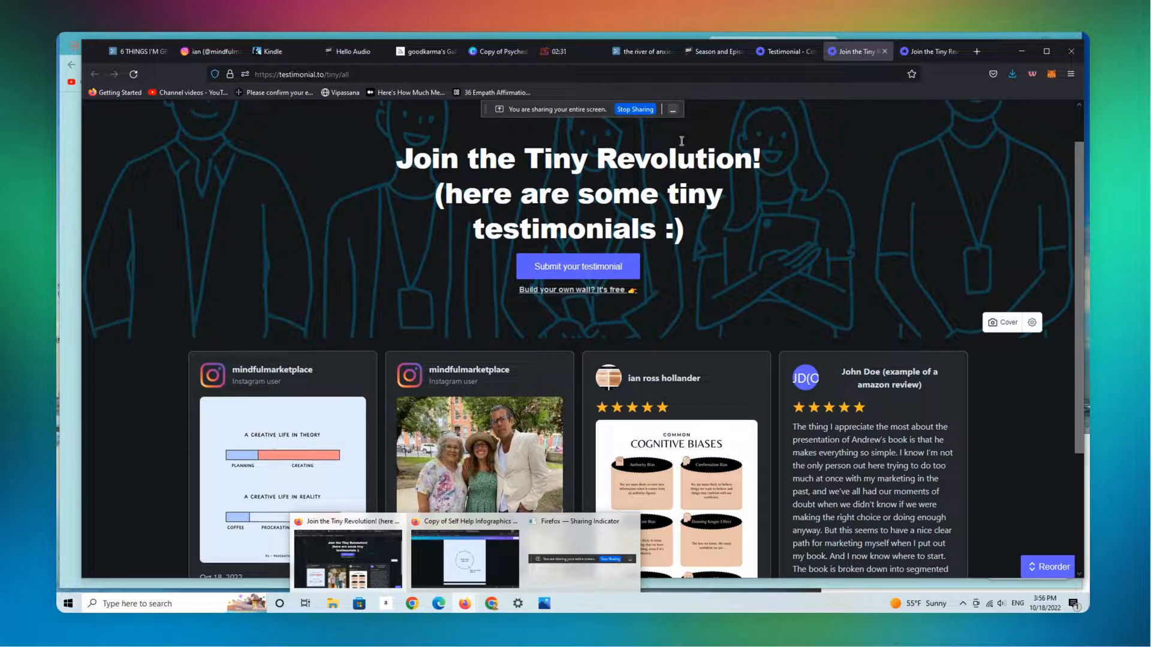